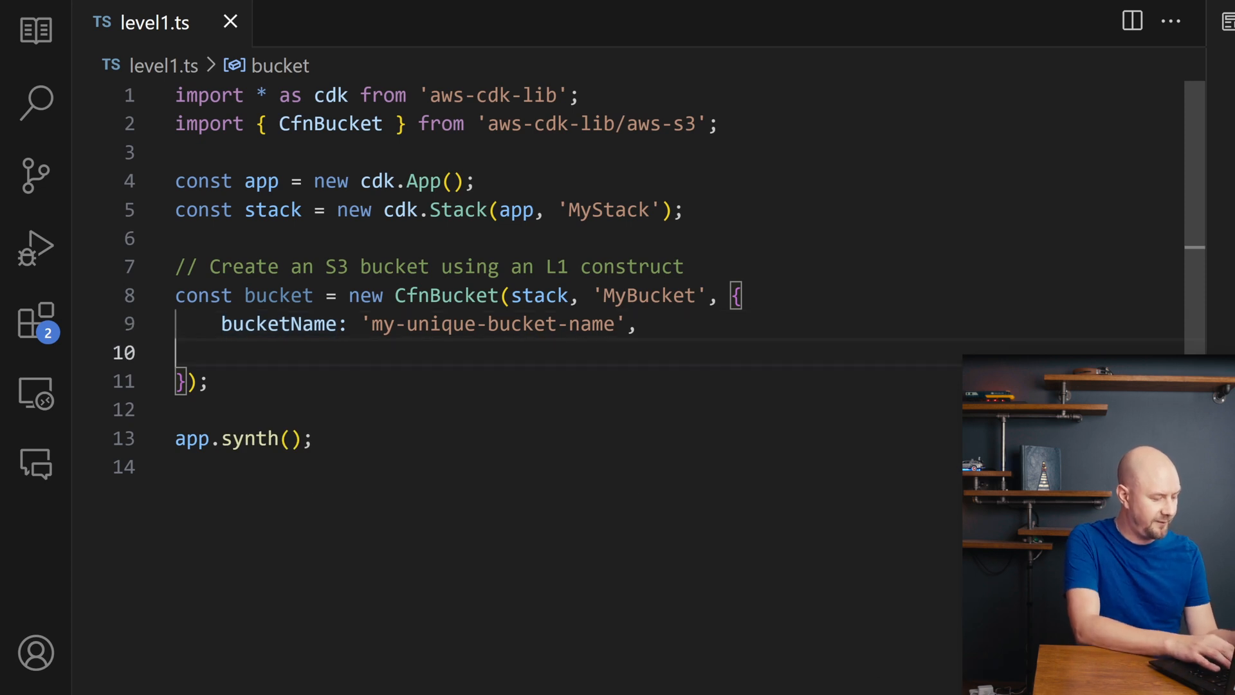
# Add a corsConfiguration with one corsRules entry: allowedMethods ['GET'], allowedOrigins ['*']
pyautogui.write('corsConfiguration: {')
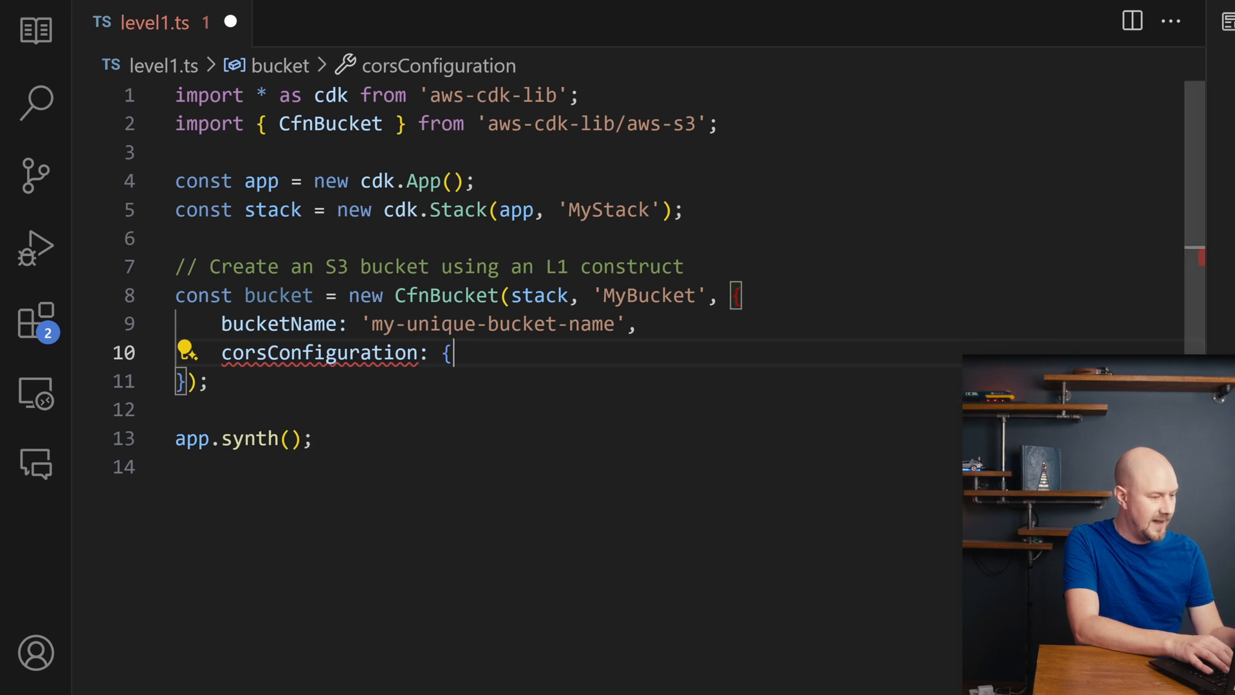
pyautogui.write('corsRules: [')
pyautogui.write("allowedMethods: ['")
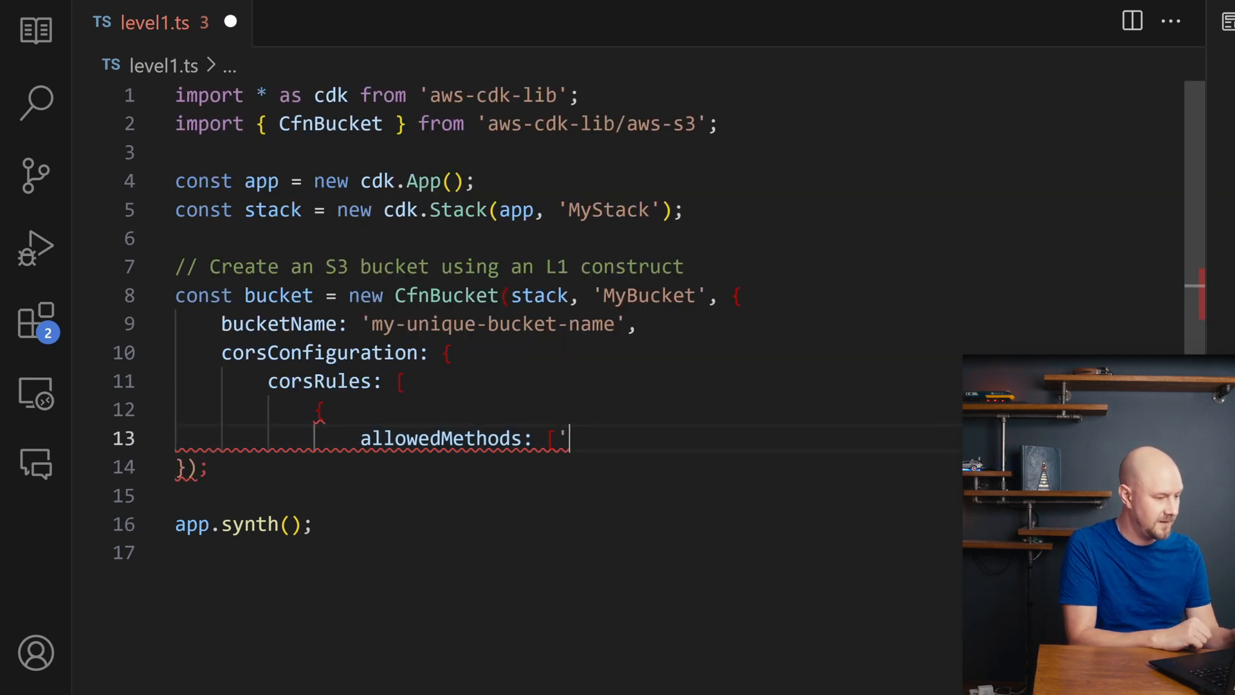
pyautogui.write("GET'],")
pyautogui.write("allowedOrigins: ['*']")
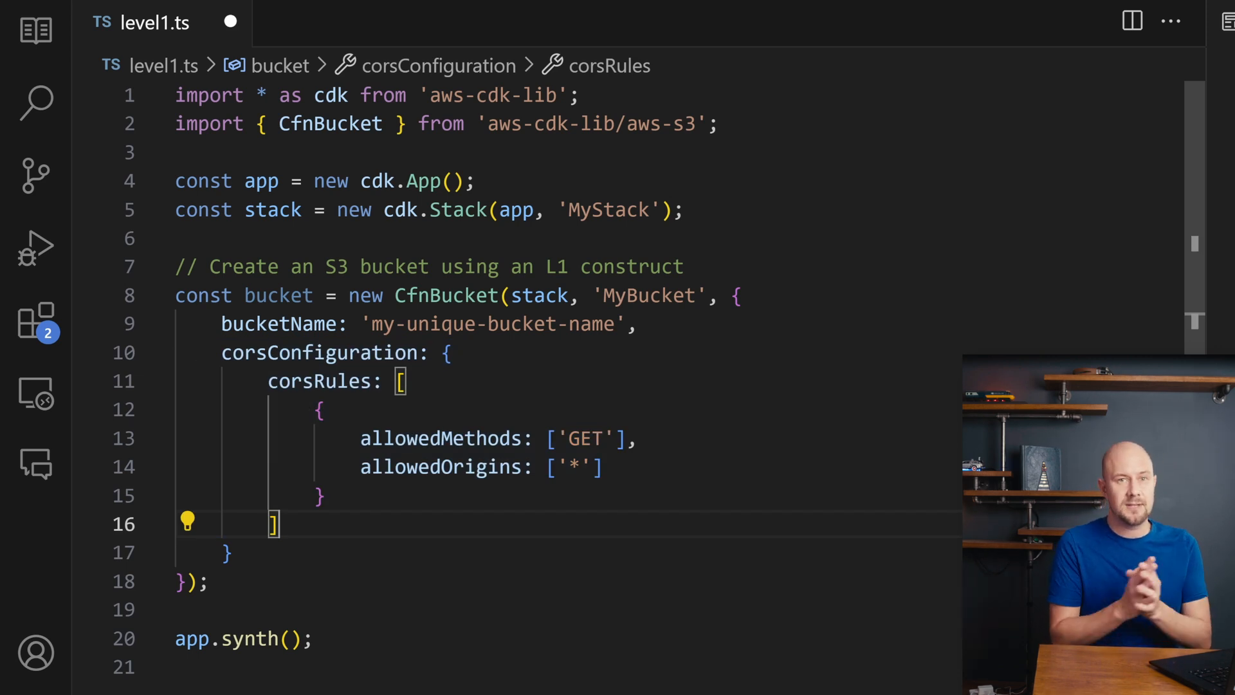
# Switch to level2.ts and begin setting the L2 Bucket's versioned property
pyautogui.click(335, 21)
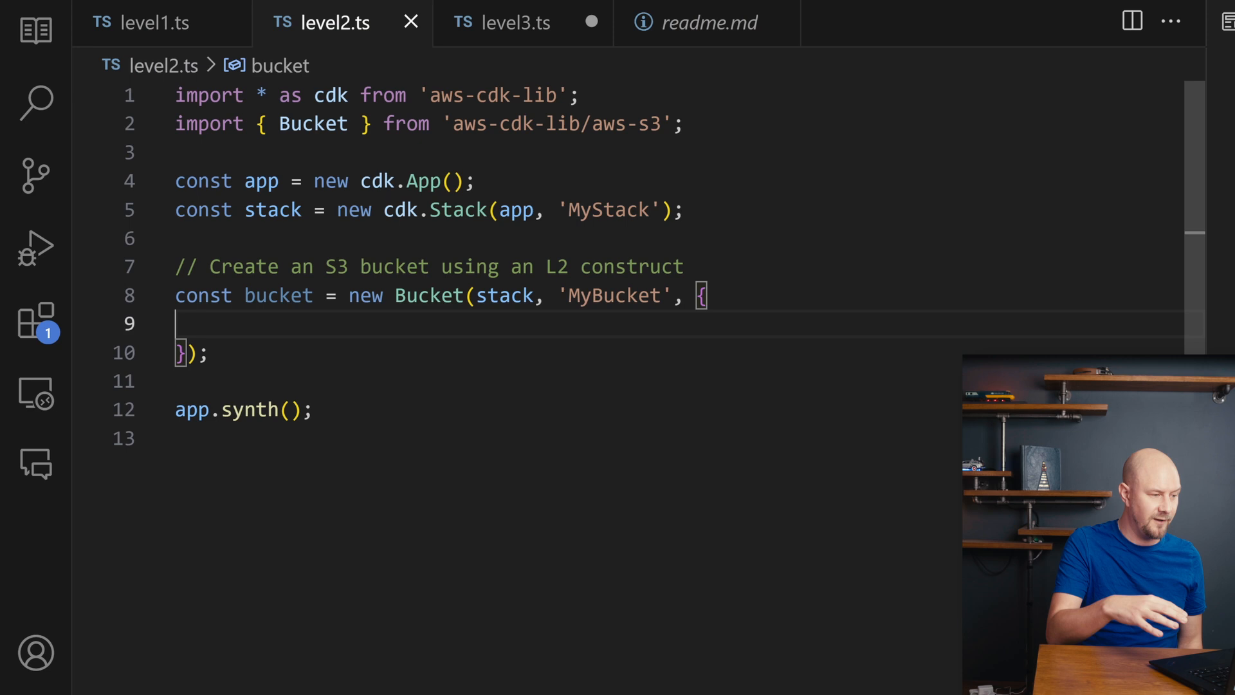
pyautogui.click(156, 22)
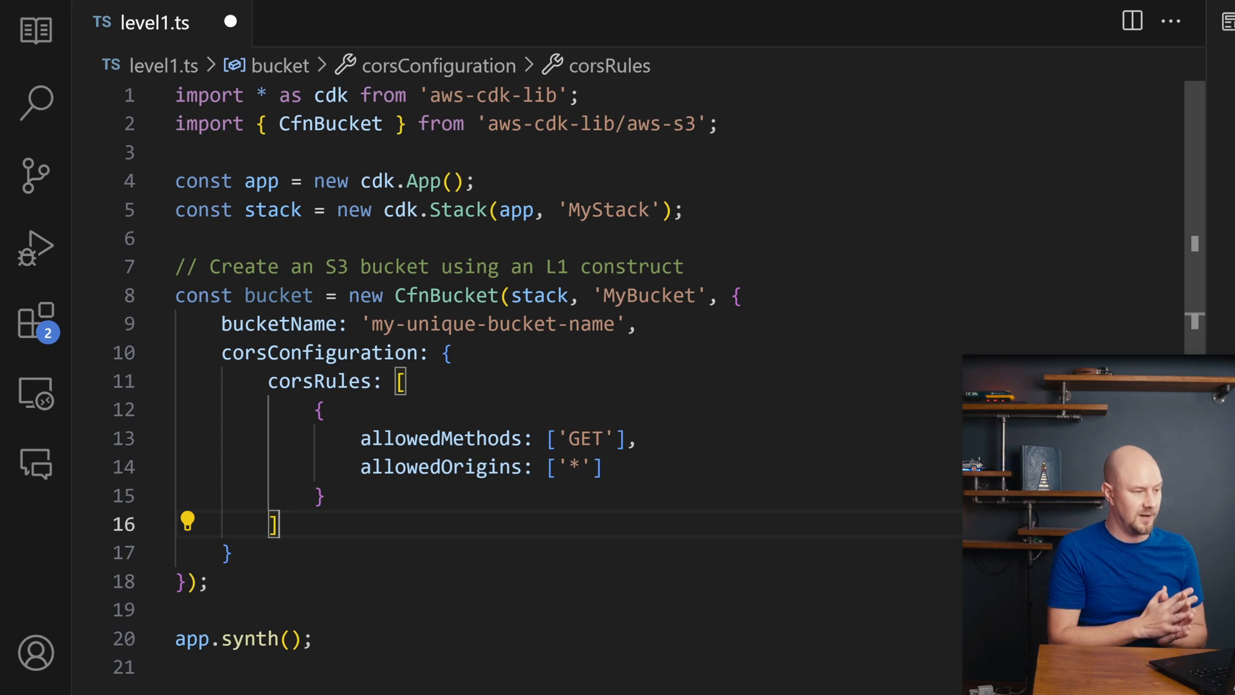
pyautogui.click(320, 22)
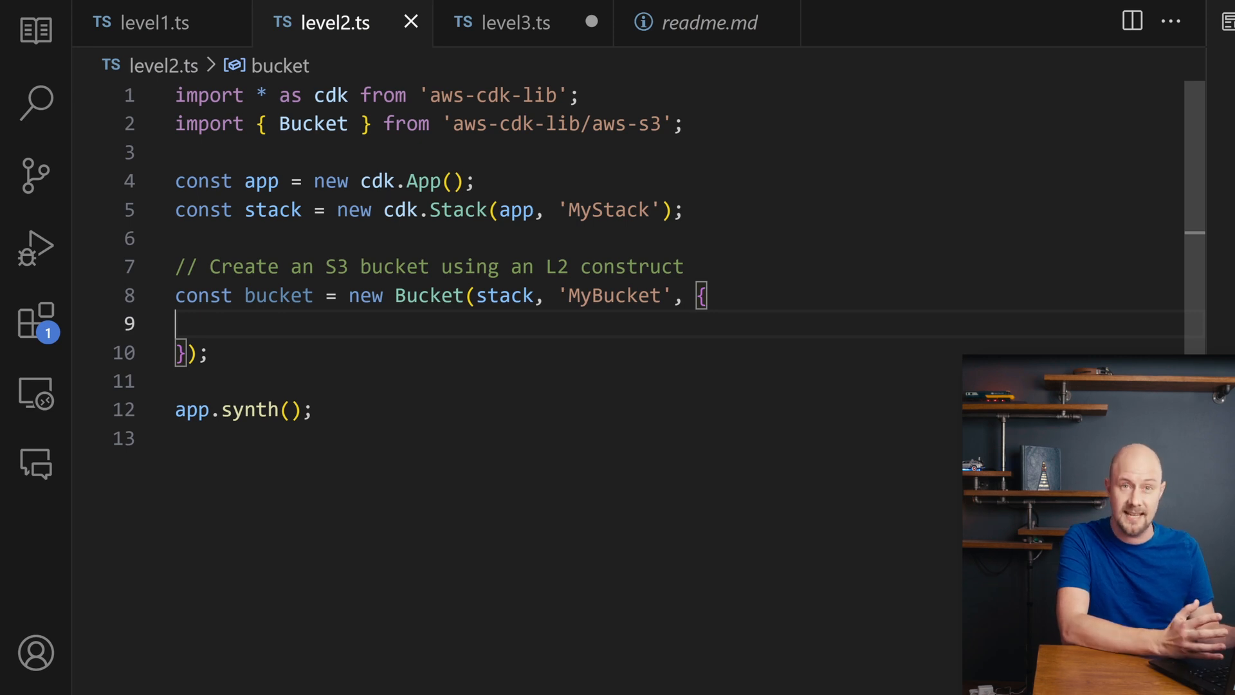
pyautogui.write('versioned: true,')
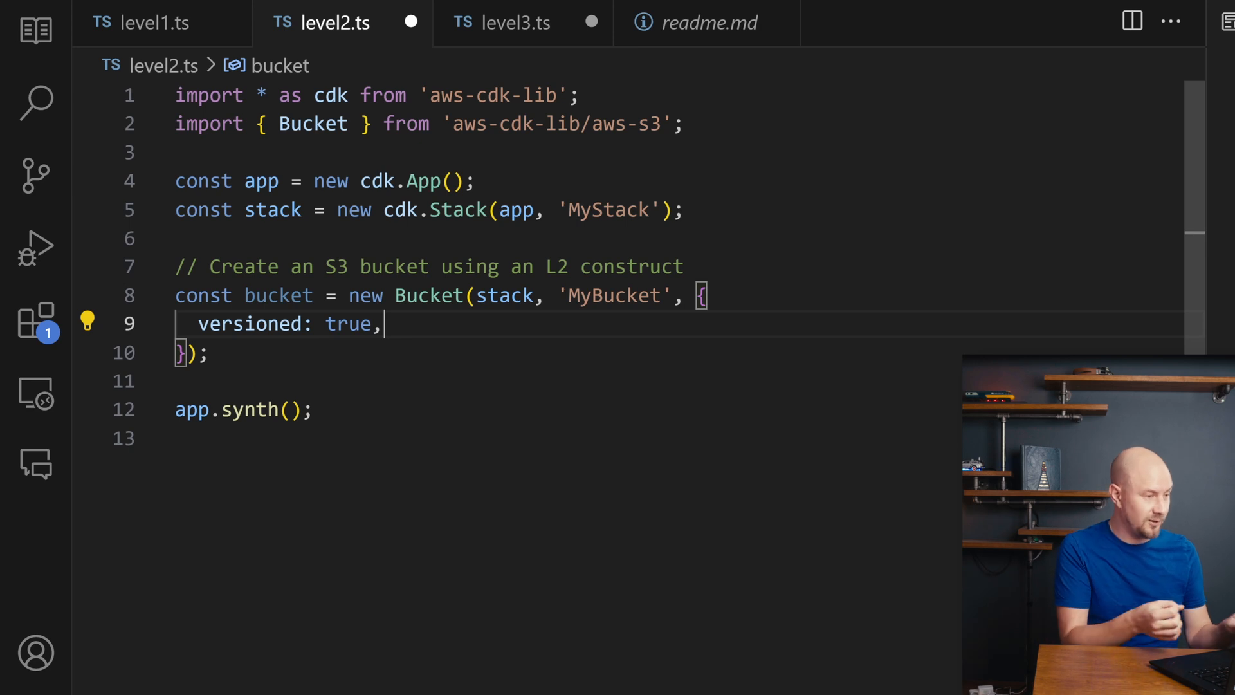
# Switch to level3.ts showing the VPC and load-balanced Fargate service
pyautogui.click(515, 22)
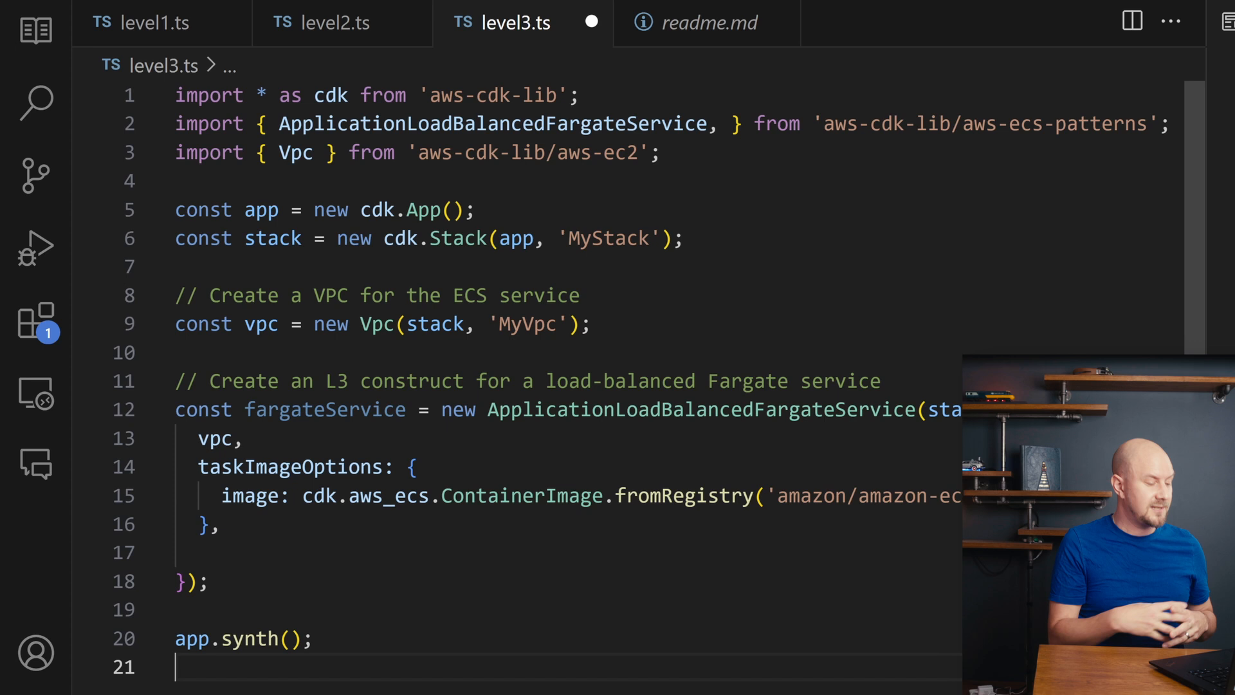
pyautogui.moveTo(492, 124)
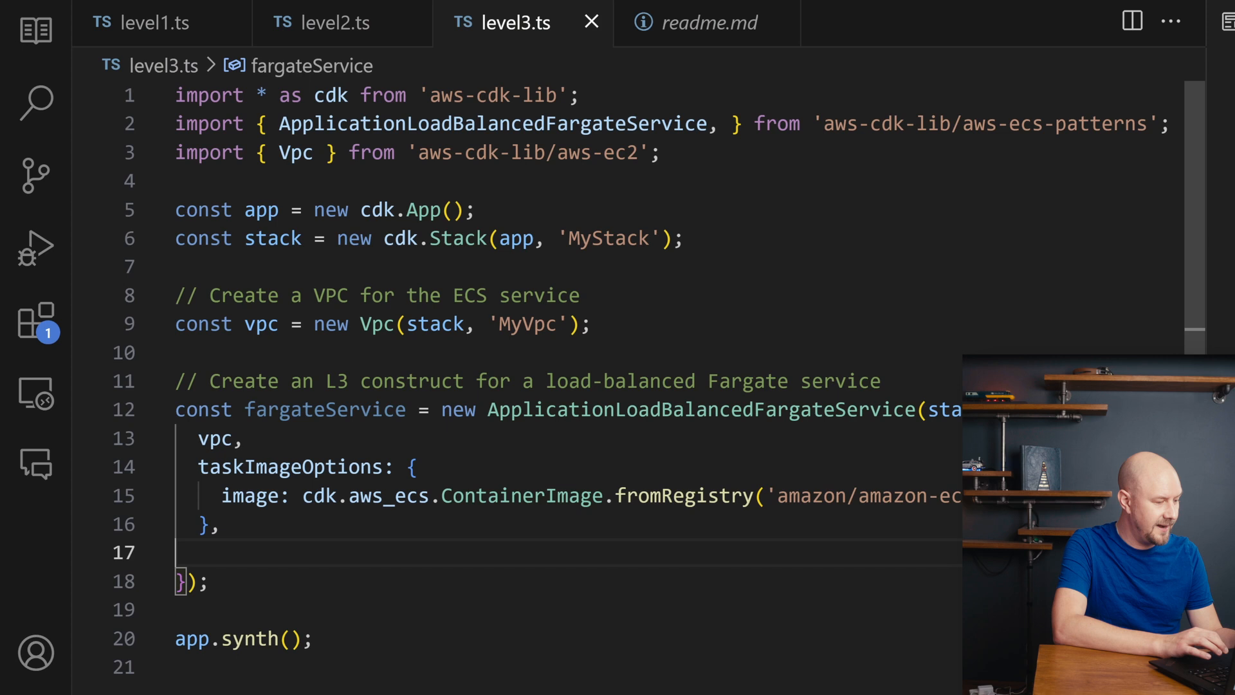
# Add publicLoadBalancer: true to the Fargate service properties
pyautogui.write('publicLoadBalancer: true,')
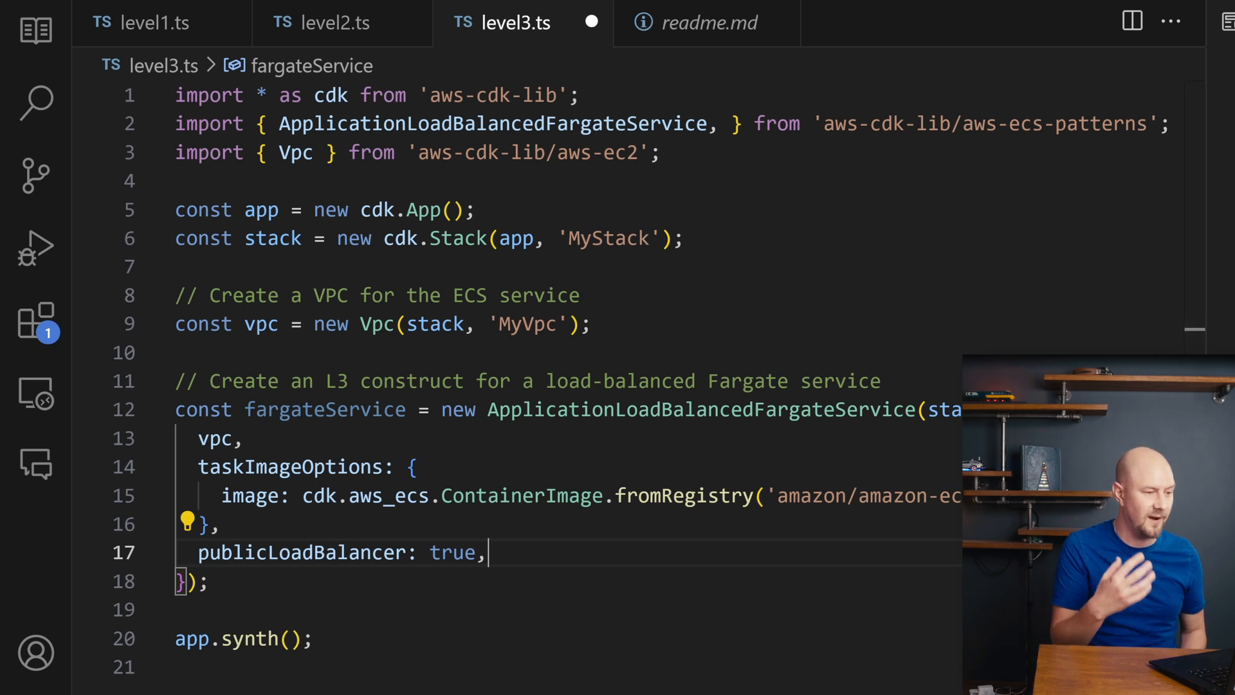
pyautogui.moveTo(303, 552)
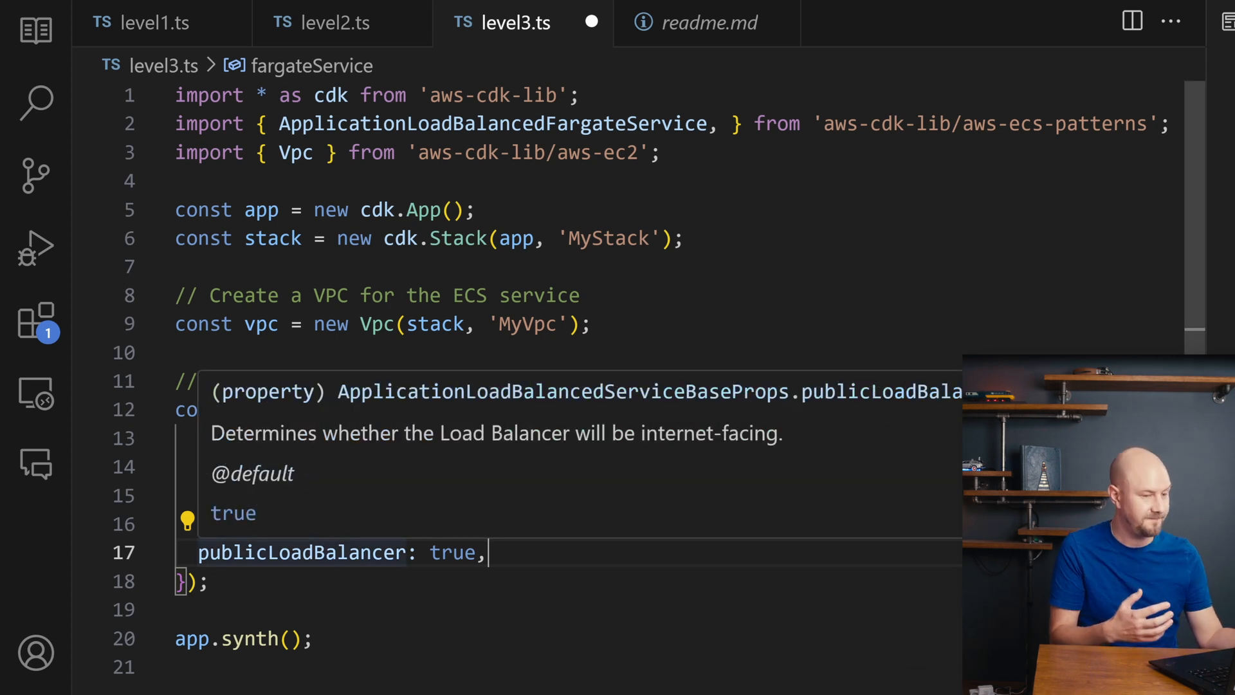